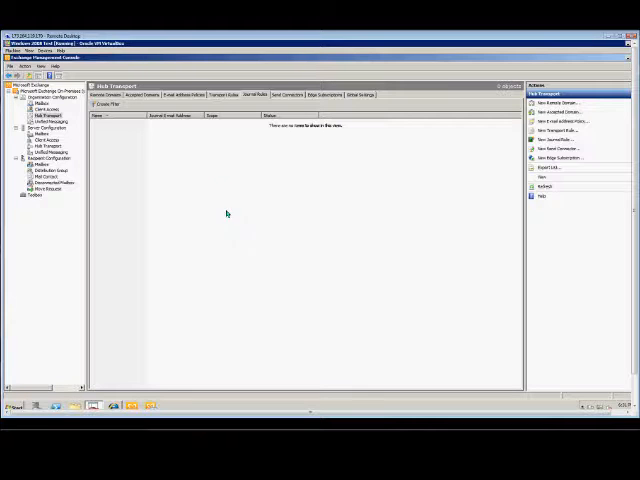
mouse_move(210, 158)
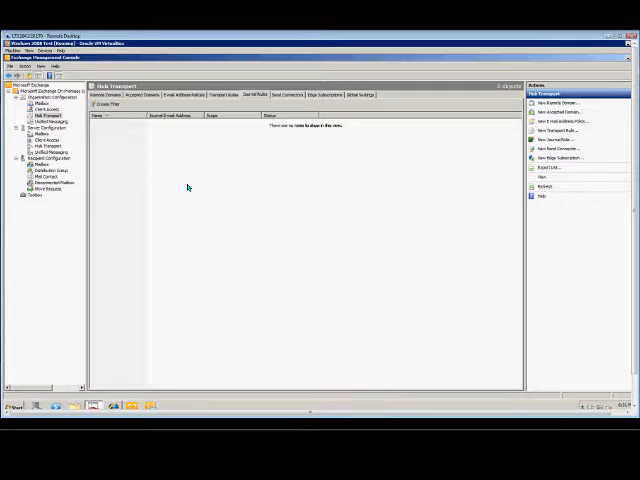
mouse_move(100, 168)
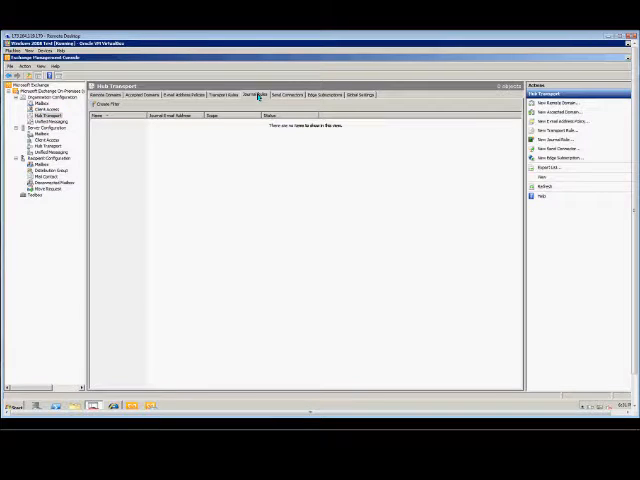
Start a new journal rule named 'test' and browse for its journal e-mail recipient
right_click(256, 158)
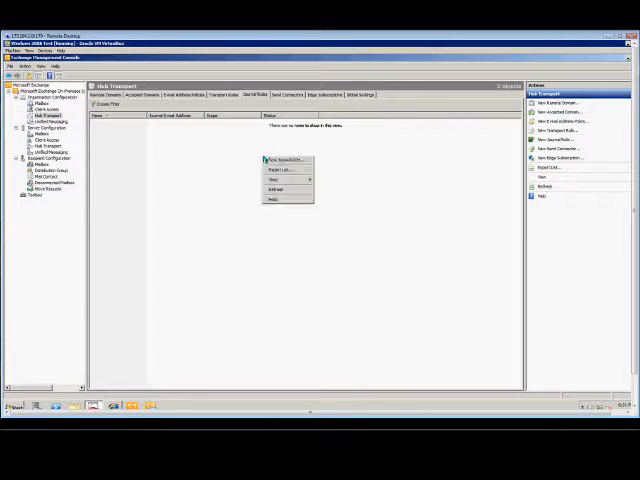
left_click(280, 160)
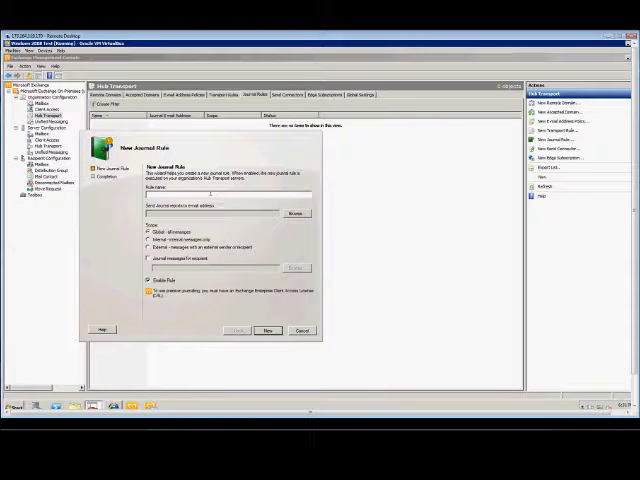
type("test")
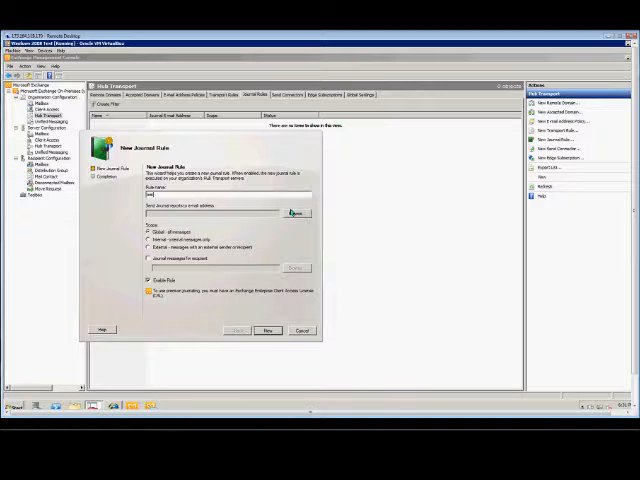
left_click(292, 212)
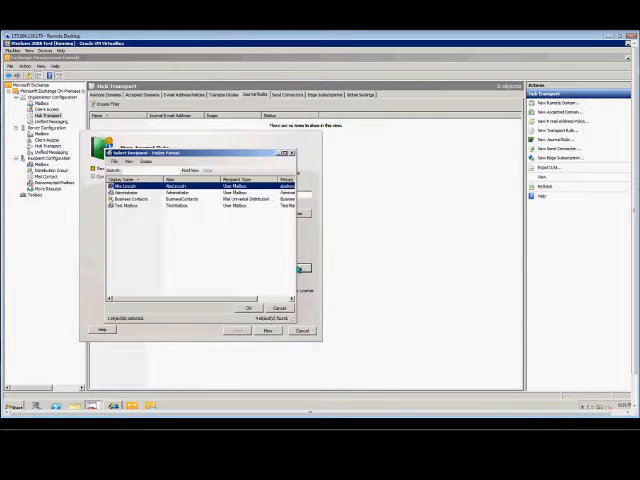
Confirm the selected journal recipient and create the rule so it lists under Journal Rules
left_click(248, 308)
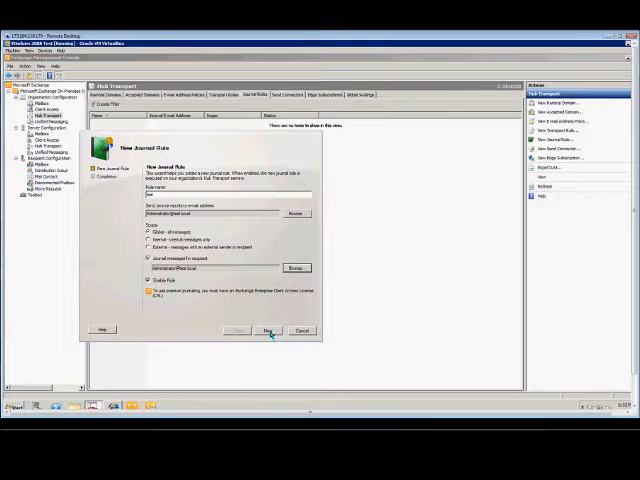
left_click(266, 330)
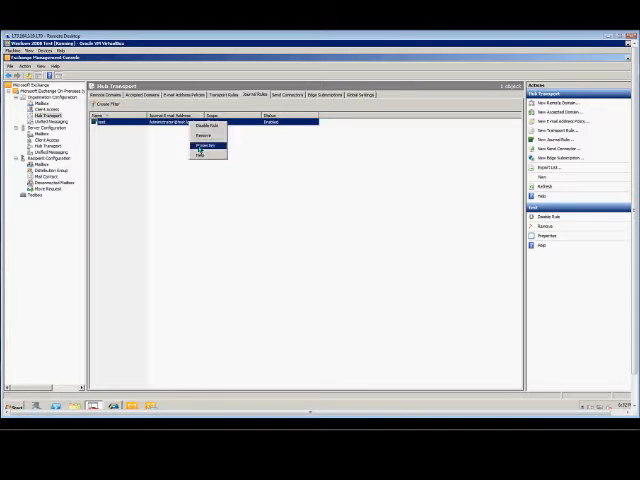
left_click(206, 146)
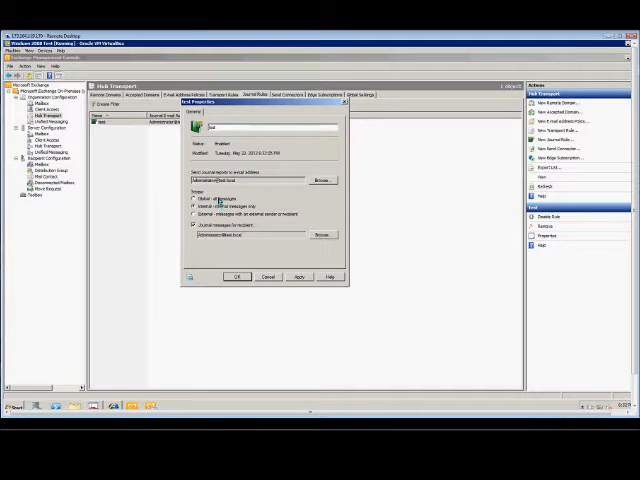
left_click(236, 276)
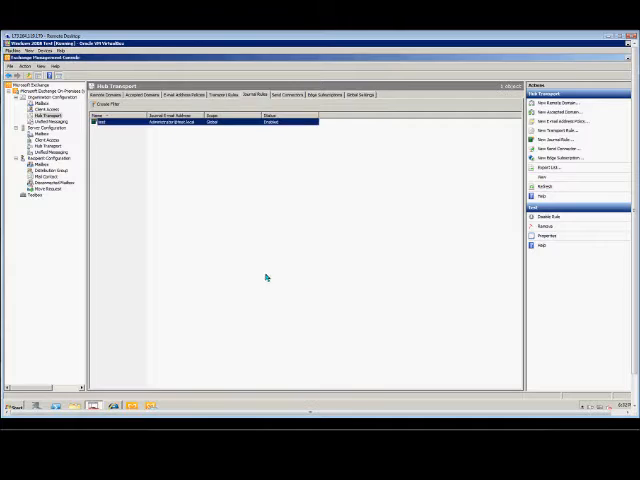
mouse_move(278, 140)
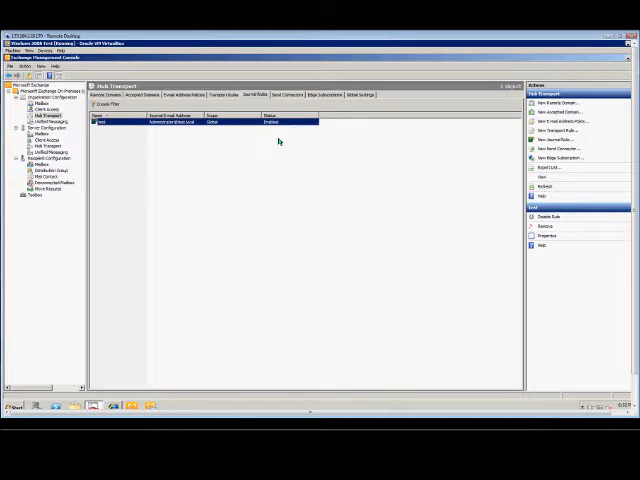